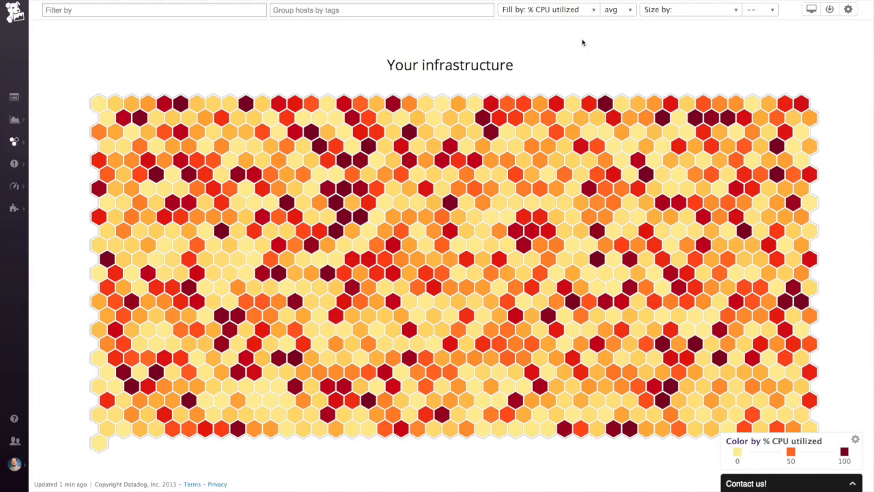
Size the host map by a system metric, group hosts by tags, and view a monitor's status.
left_click(690, 9)
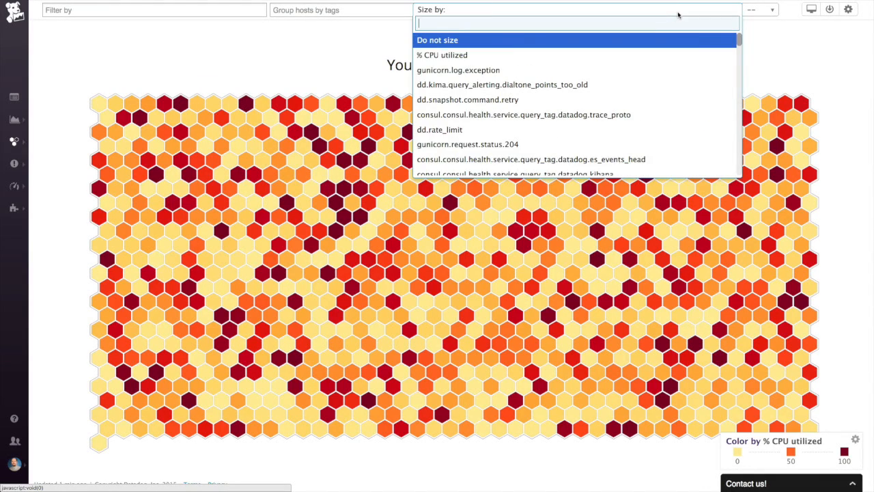
type("system")
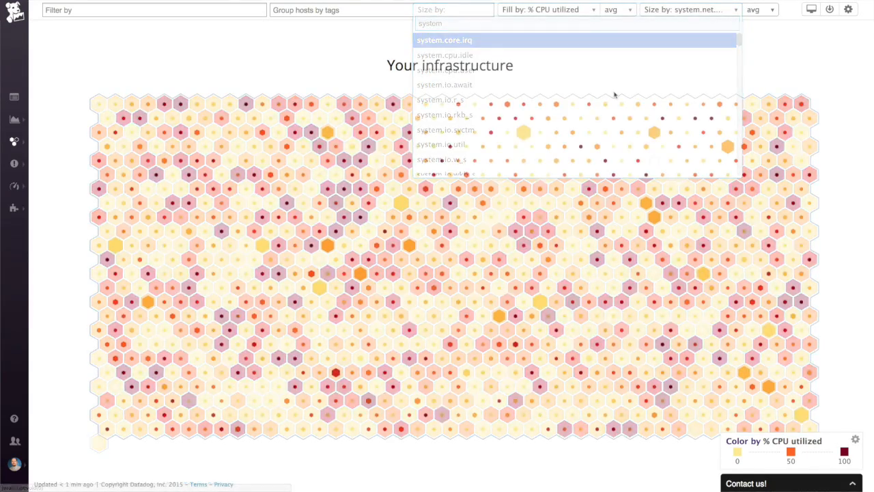
left_click(338, 9)
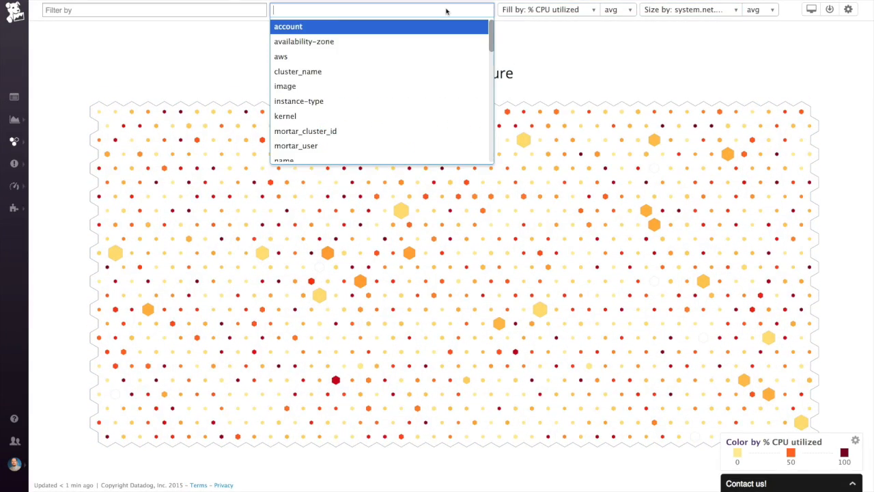
left_click(285, 84)
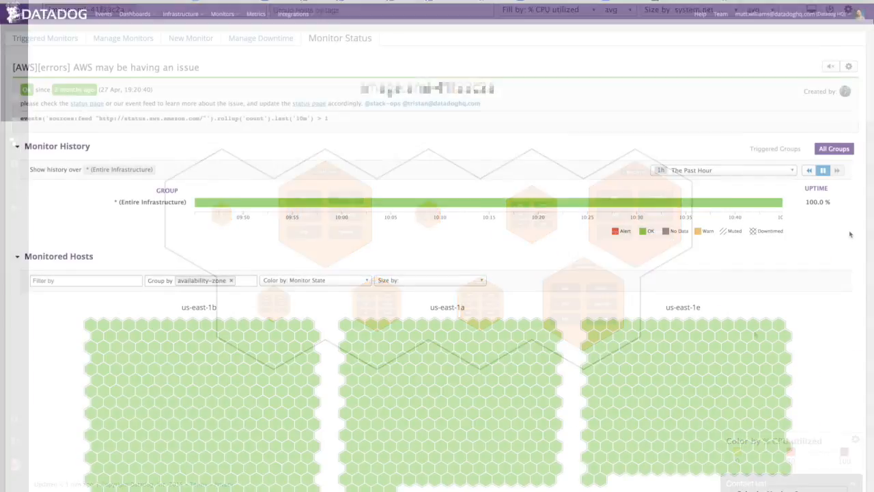
scroll("down", 3)
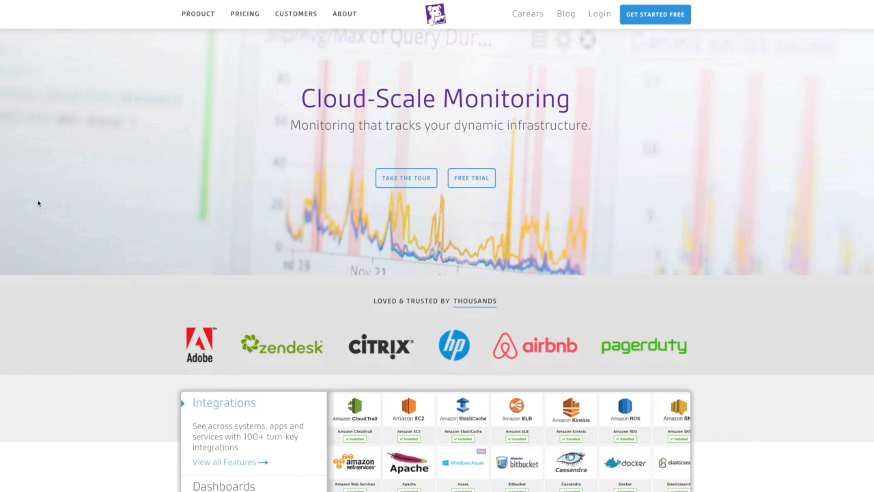
scroll("down", 3)
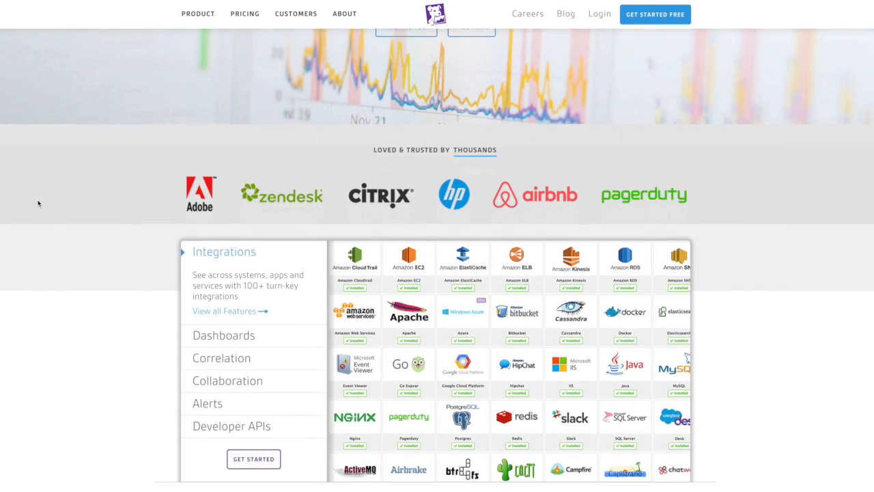
scroll("down", 3)
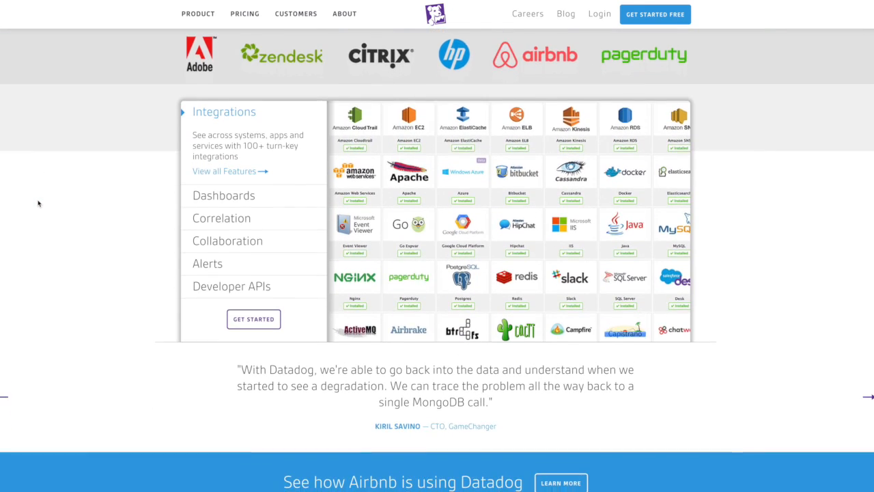
scroll("down", 3)
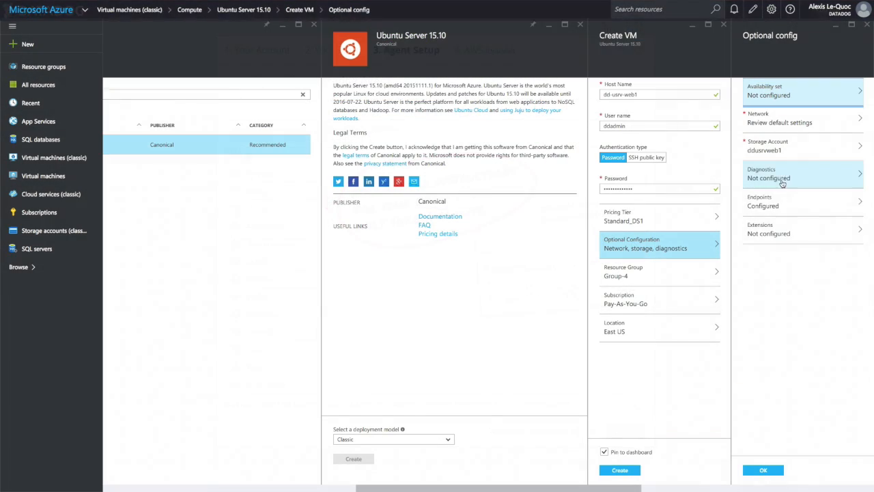
Enter datadog-tenant as the Tenant Name in the Azure integration setup.
left_click(534, 126)
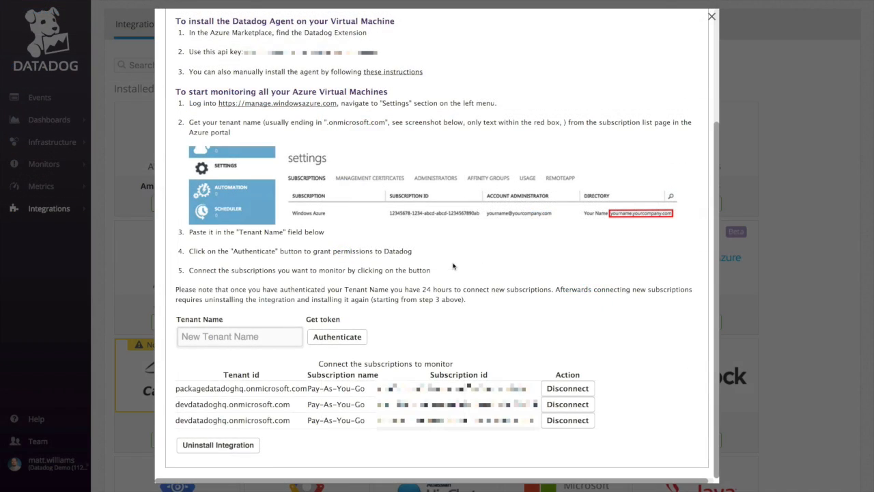
type("datadog")
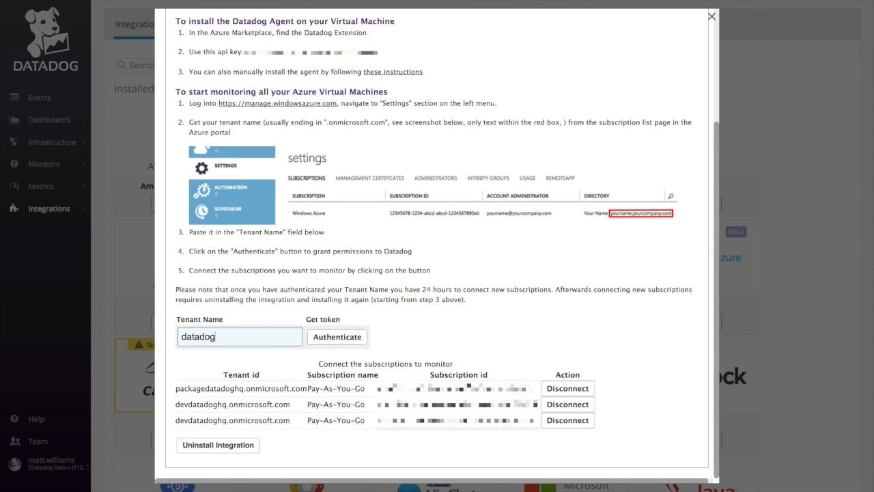
type("-tenant")
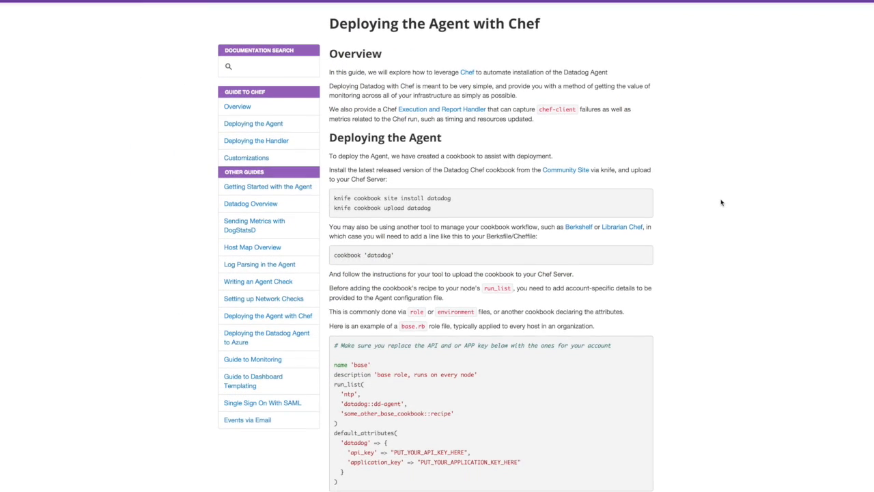
scroll("down", 3)
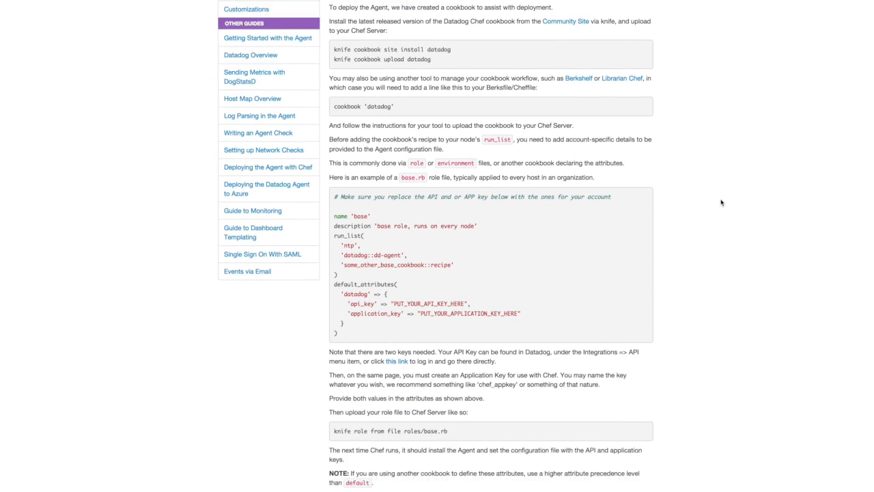
scroll("down", 3)
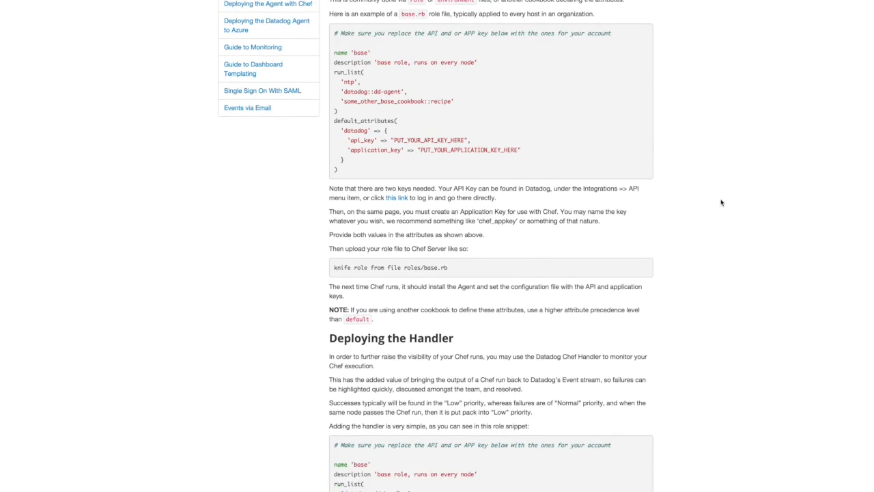
scroll("down", 3)
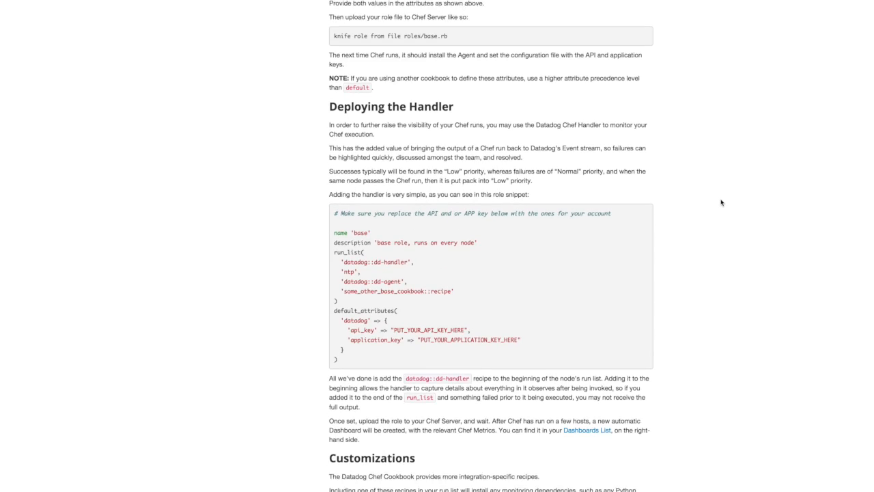
scroll("down", 3)
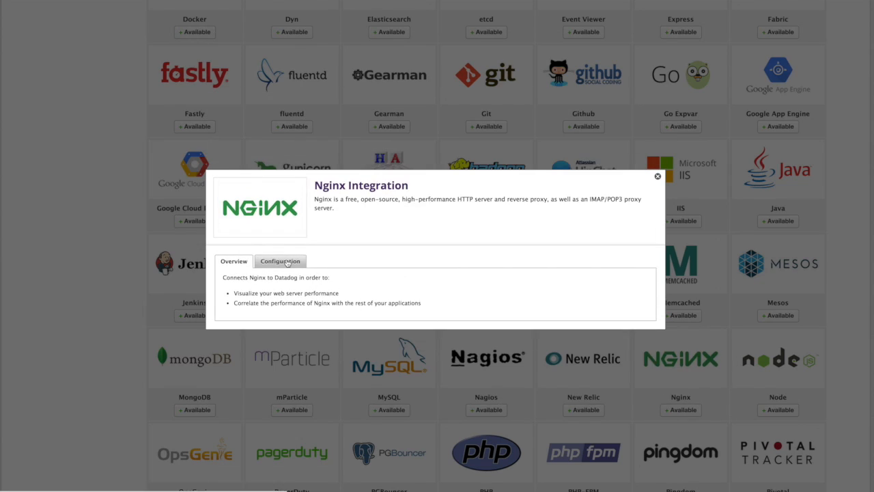
View the Nginx integration's configuration steps, then the Slack integration's configuration.
left_click(280, 261)
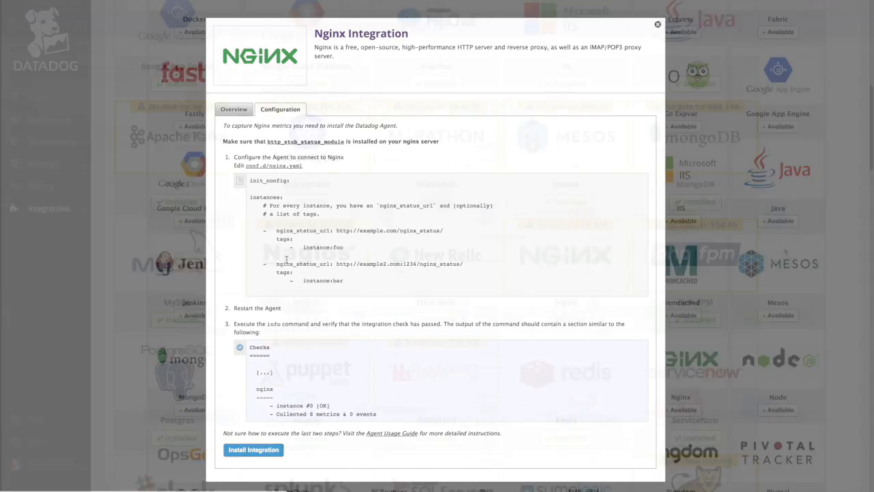
left_click(254, 449)
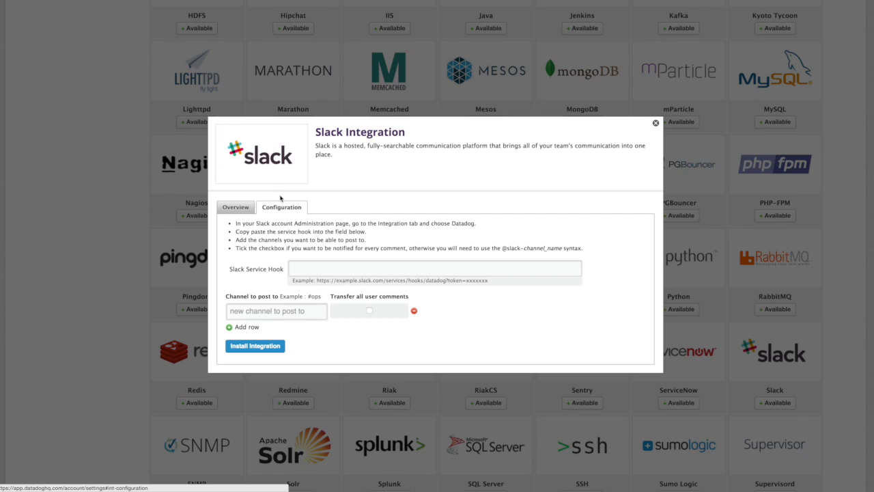
left_click(654, 123)
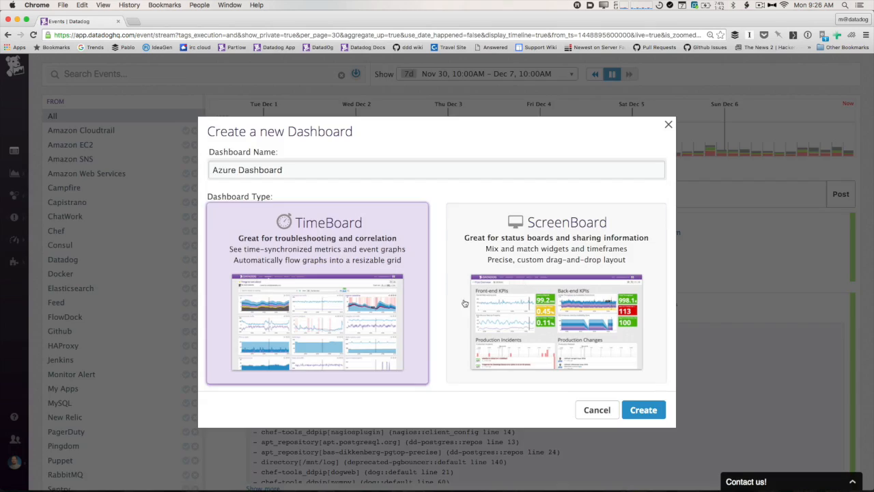
Create the Azure Dashboard timeboard and add a timeseries graph of system.load.1.
left_click(642, 409)
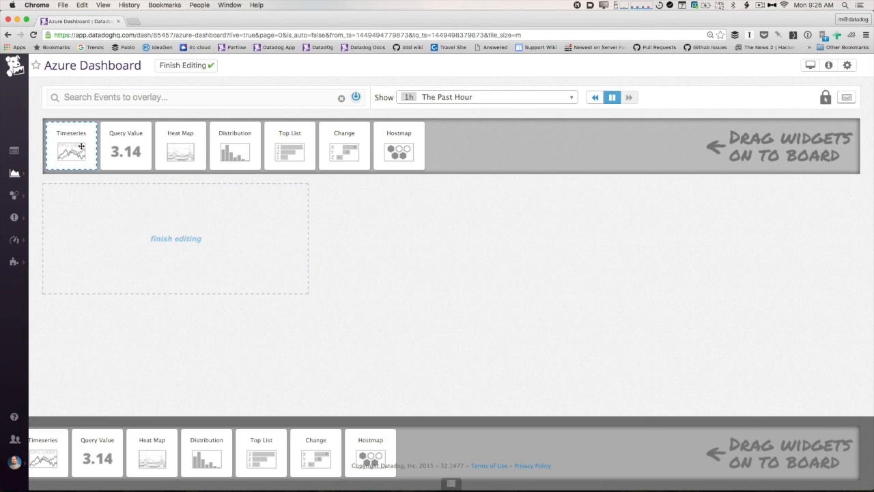
left_click(71, 145)
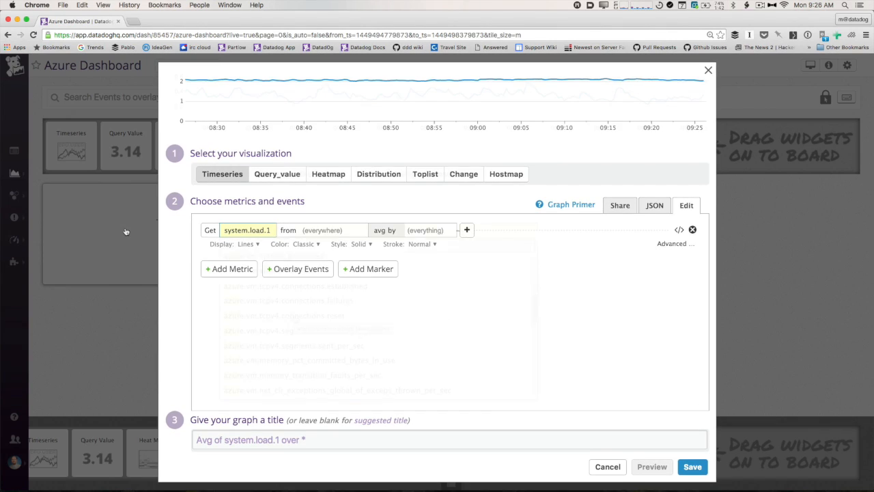
left_click(691, 467)
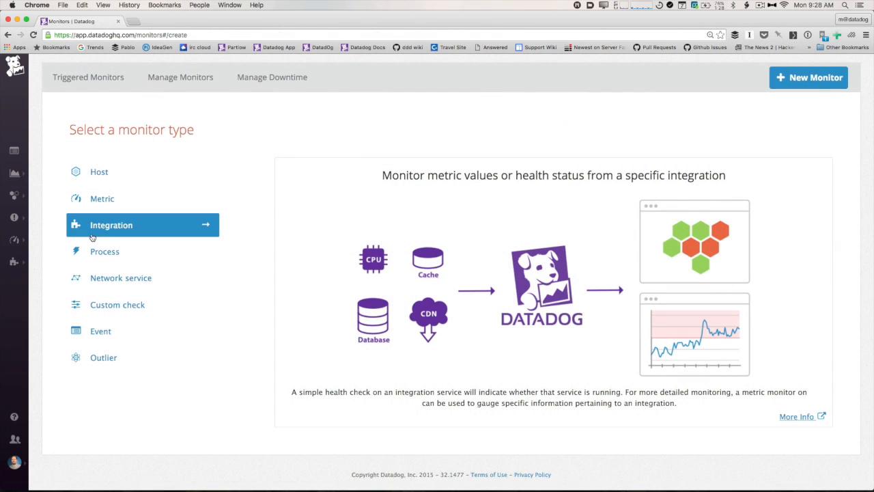
Start an Azure integration monitor on azure.vm.memory_pages_per_sec and reach Set alert conditions.
left_click(204, 223)
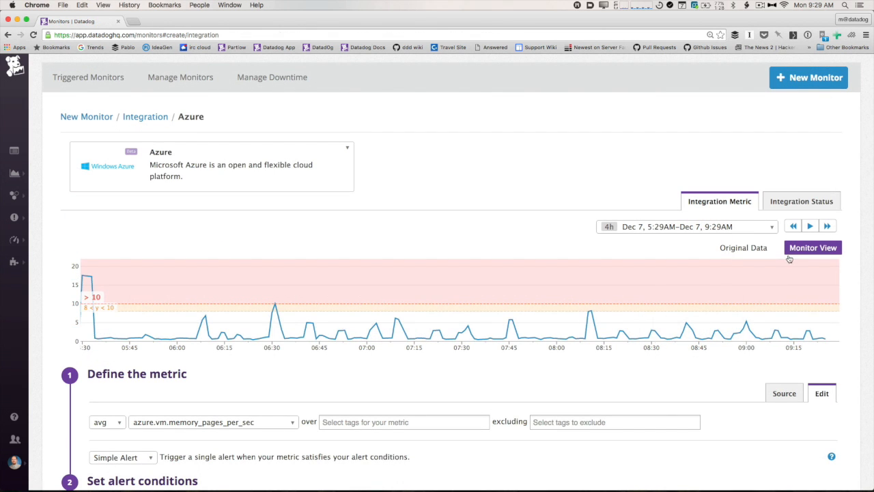
scroll("down", 3)
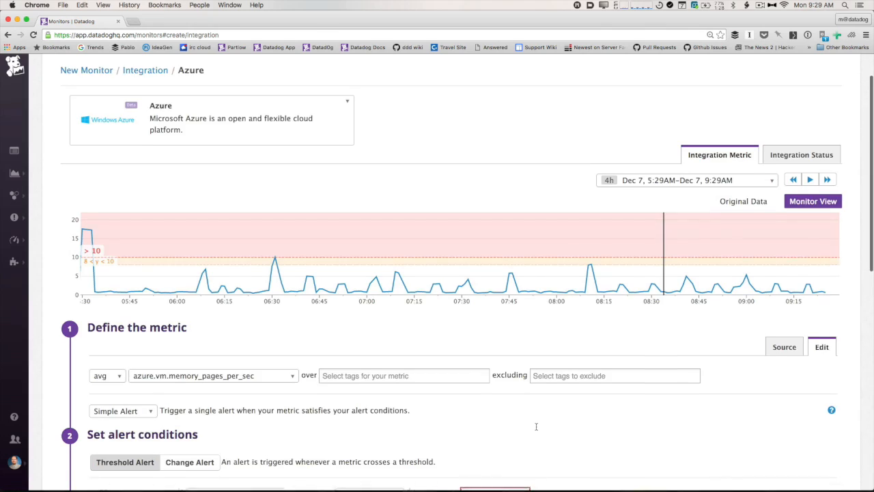
scroll("down", 3)
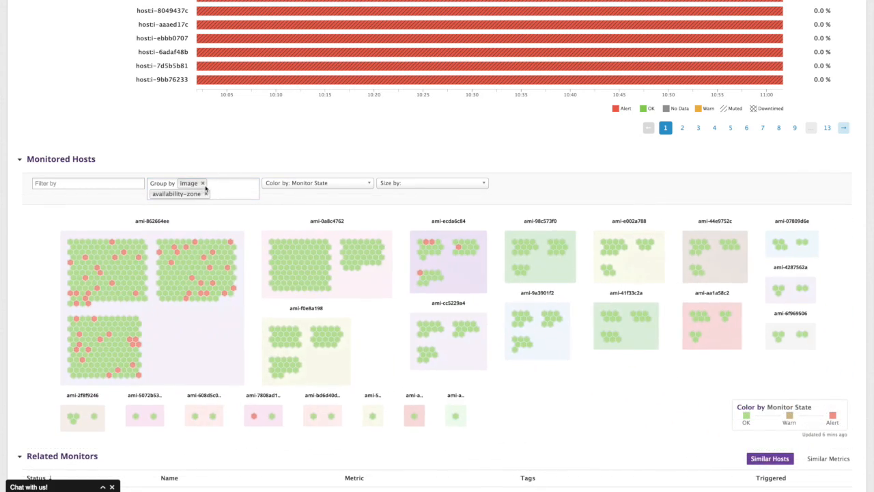
Group the monitored hosts by availability-zone and region, then by role.
left_click(174, 193)
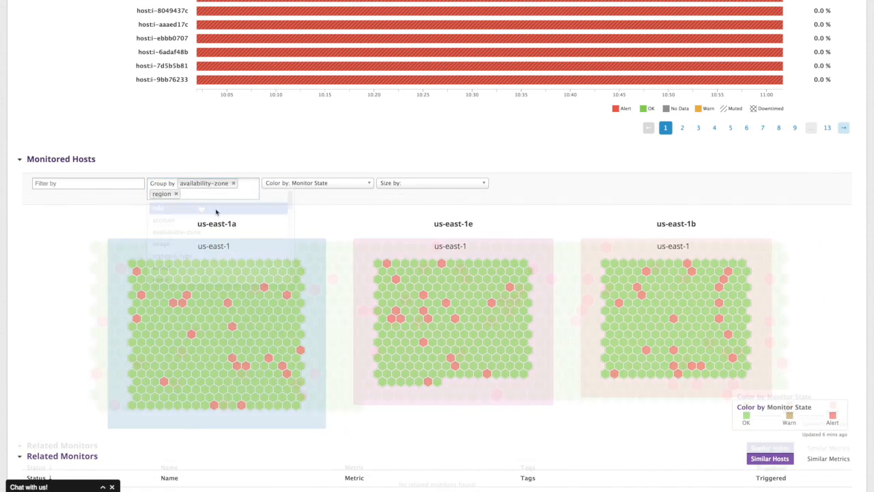
left_click(158, 208)
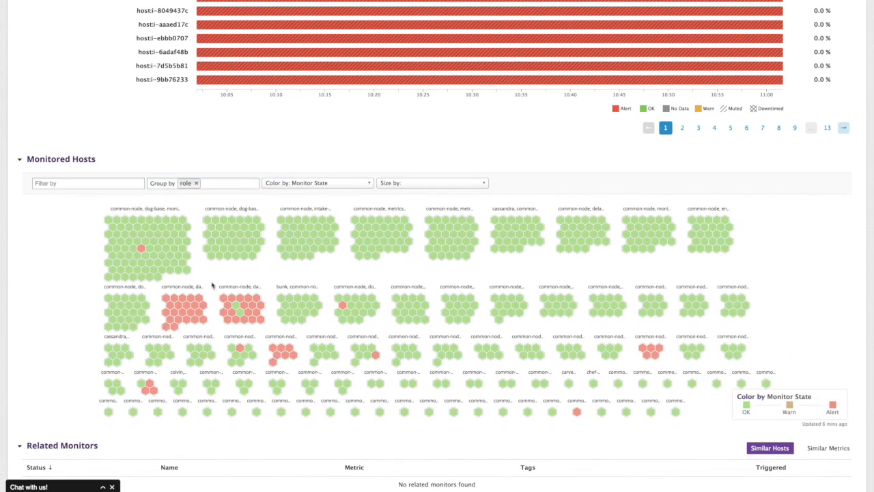